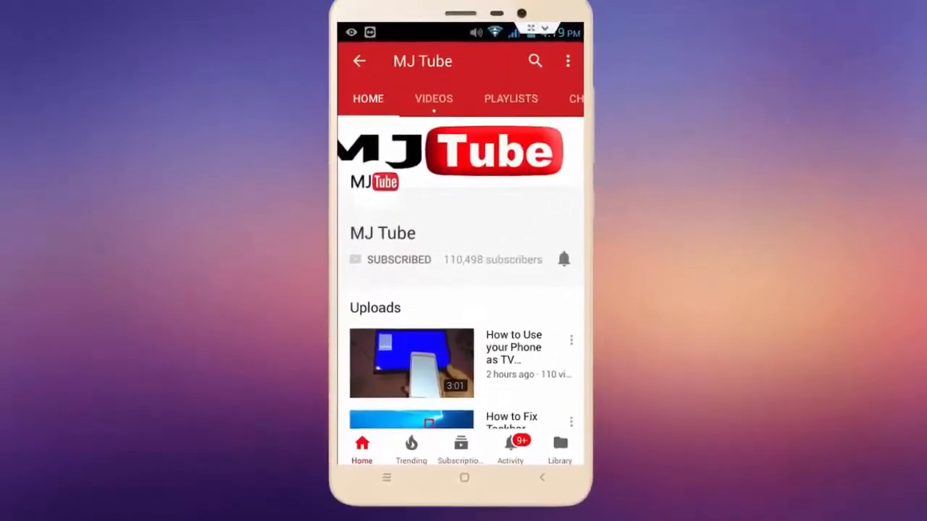
- Dismiss the right-click menu to reach the empty Windows 10 desktop
{"action": "left_click", "coordinate": [565, 259]}
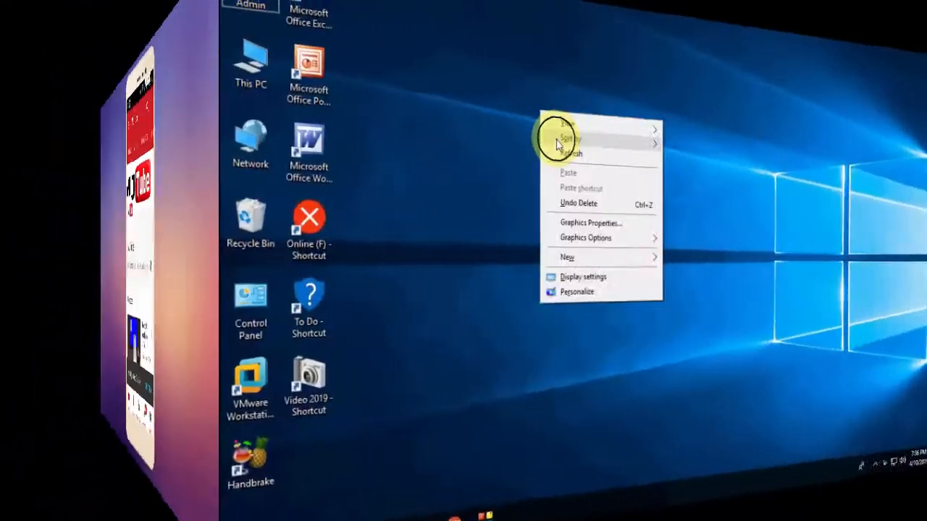
{"action": "left_click", "coordinate": [333, 155]}
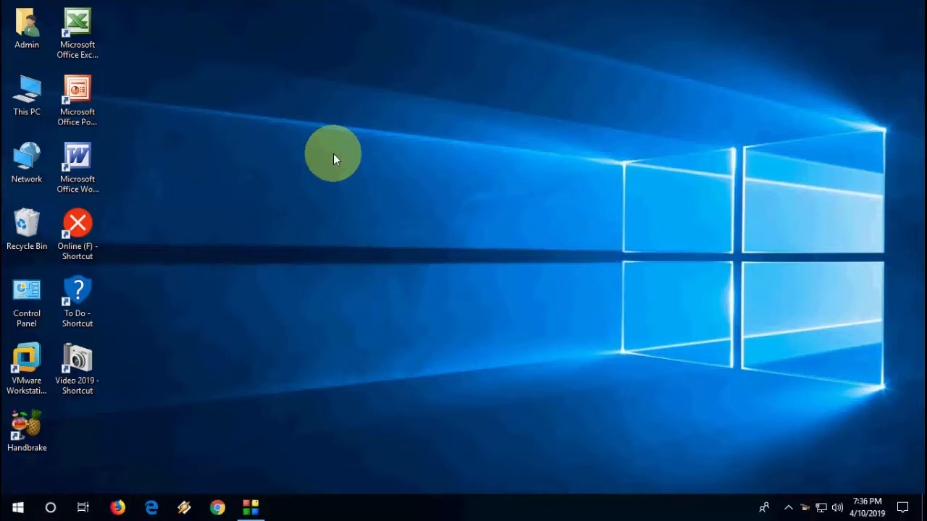
{"action": "mouse_move", "coordinate": [346, 139]}
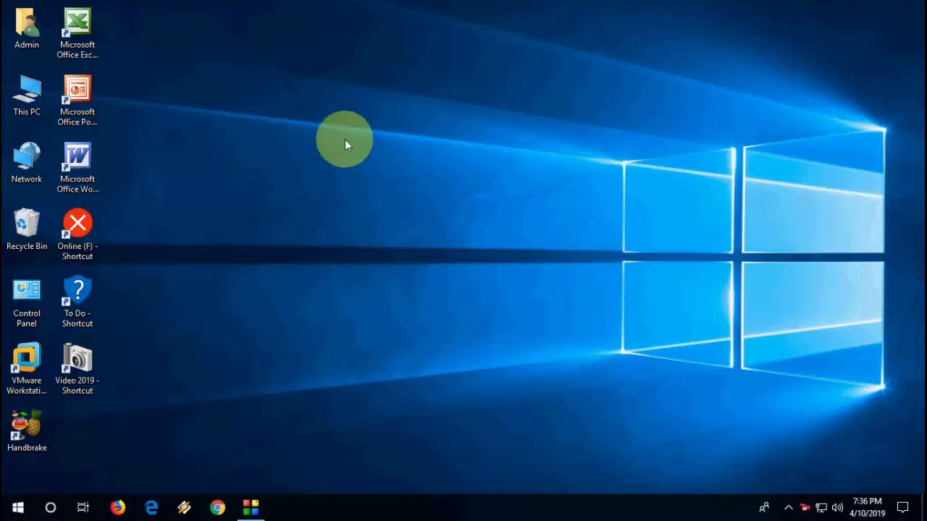
{"action": "mouse_move", "coordinate": [164, 404]}
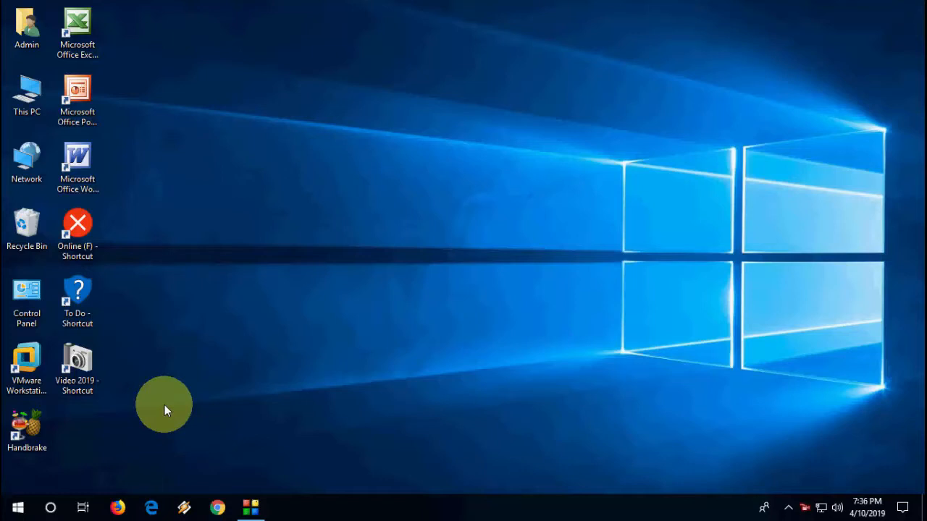
{"action": "mouse_move", "coordinate": [15, 506]}
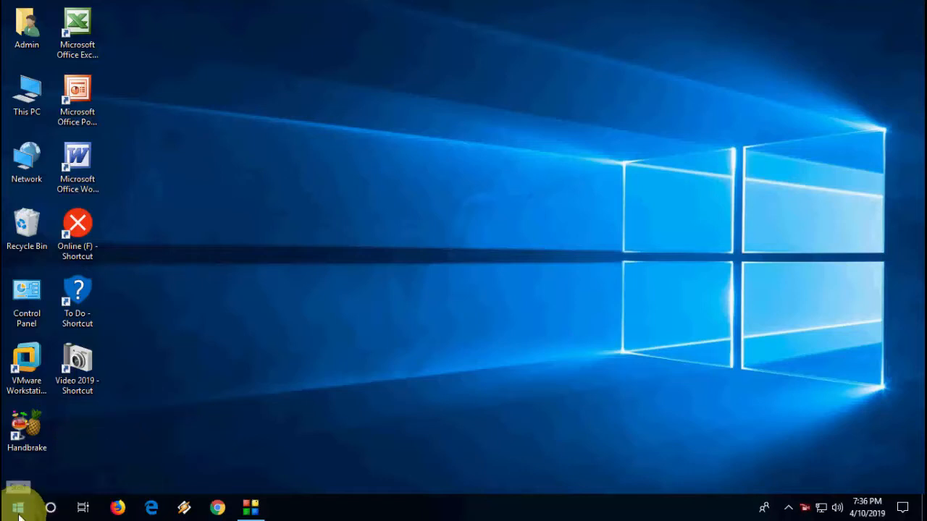
{"action": "mouse_move", "coordinate": [15, 507]}
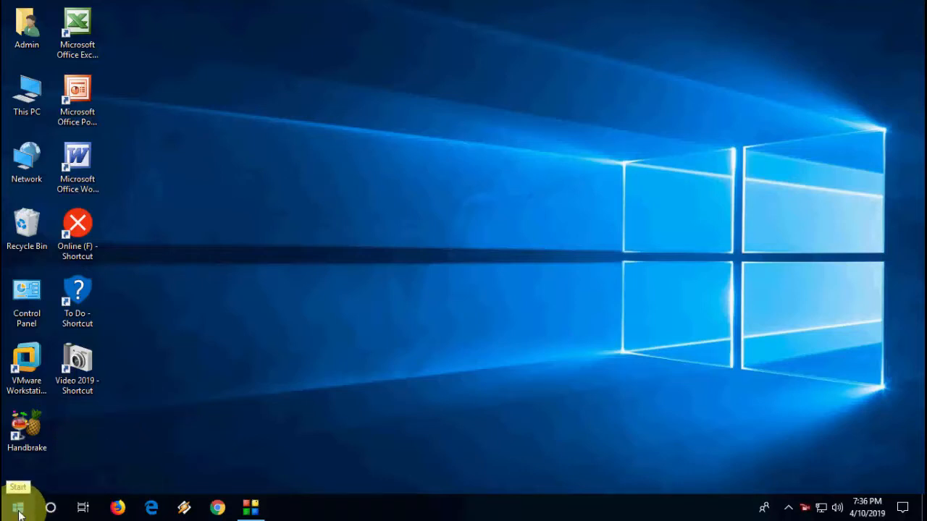
- Launch Windows Settings from the Start menu's gear icon
{"action": "left_click", "coordinate": [18, 508]}
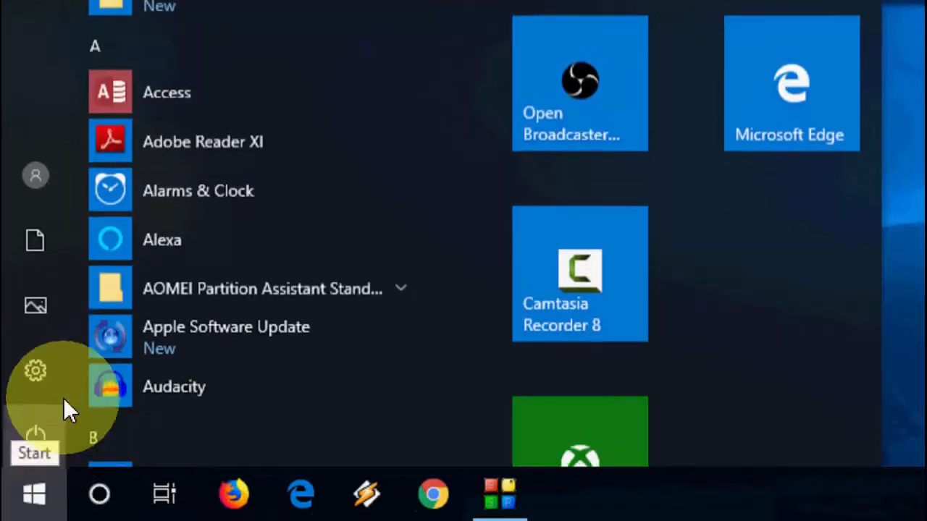
{"action": "left_click", "coordinate": [35, 370]}
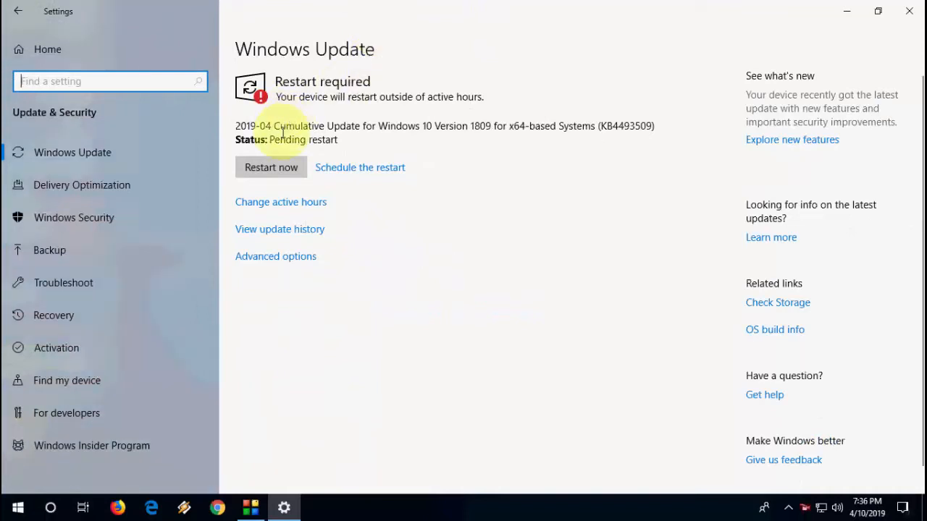
{"action": "mouse_move", "coordinate": [351, 82]}
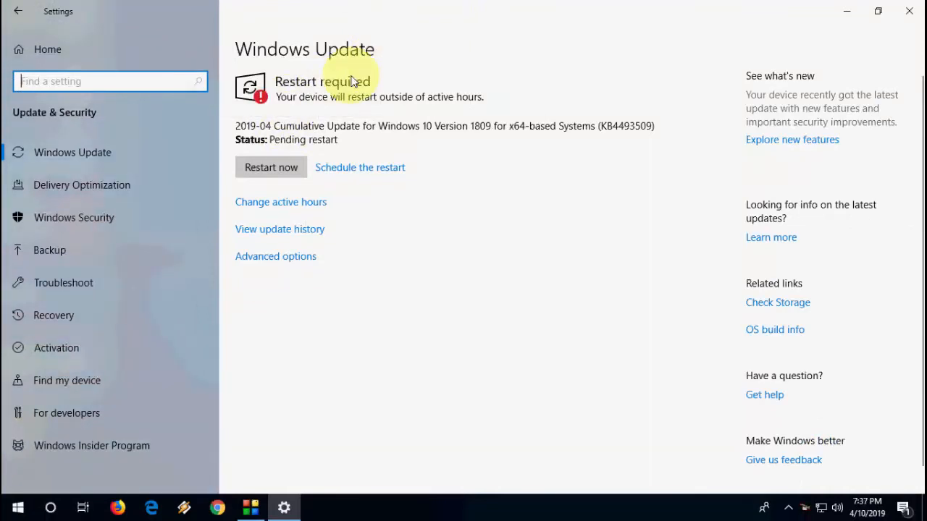
{"action": "mouse_move", "coordinate": [366, 109]}
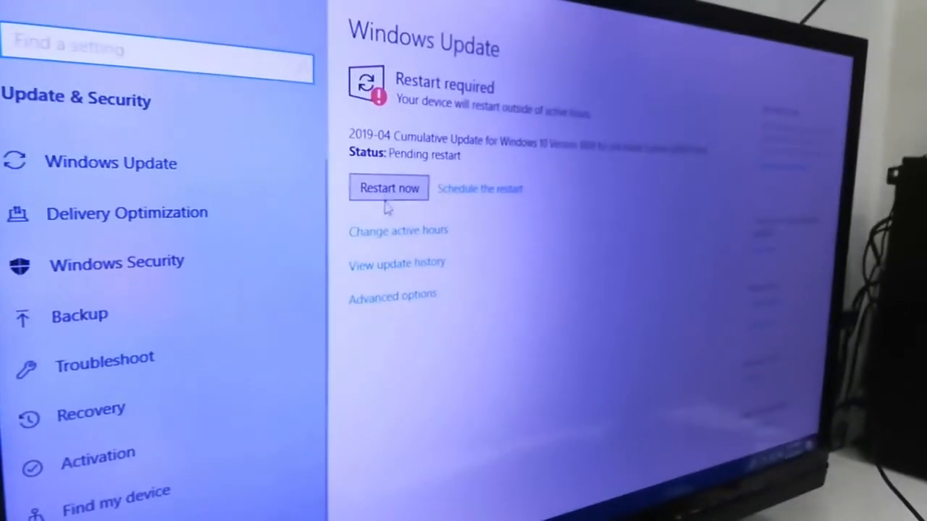
- Restart now to finish installing the 2019-04 cumulative update
{"action": "left_click", "coordinate": [388, 187]}
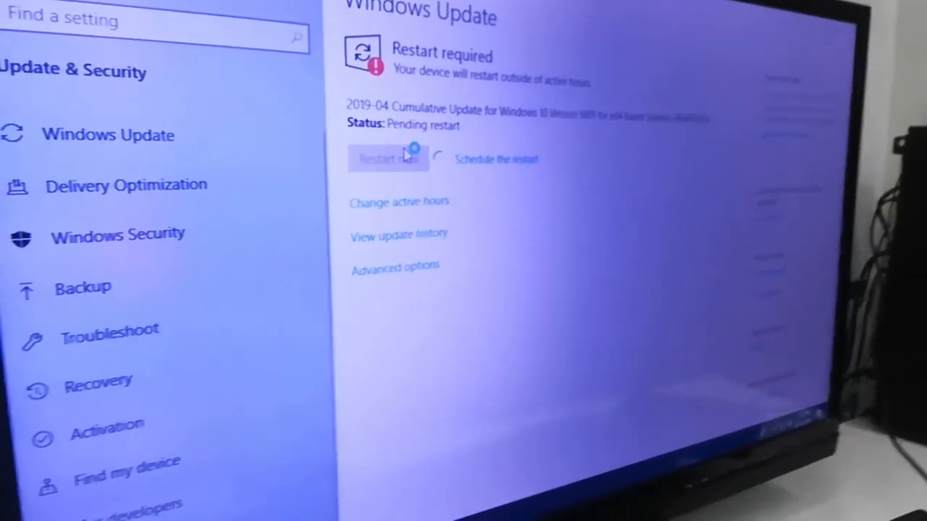
{"action": "left_click", "coordinate": [388, 159]}
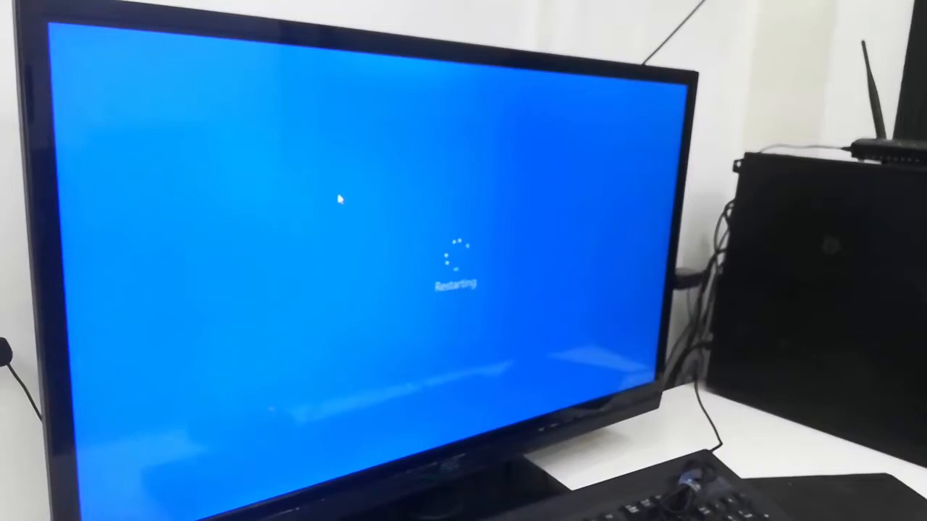